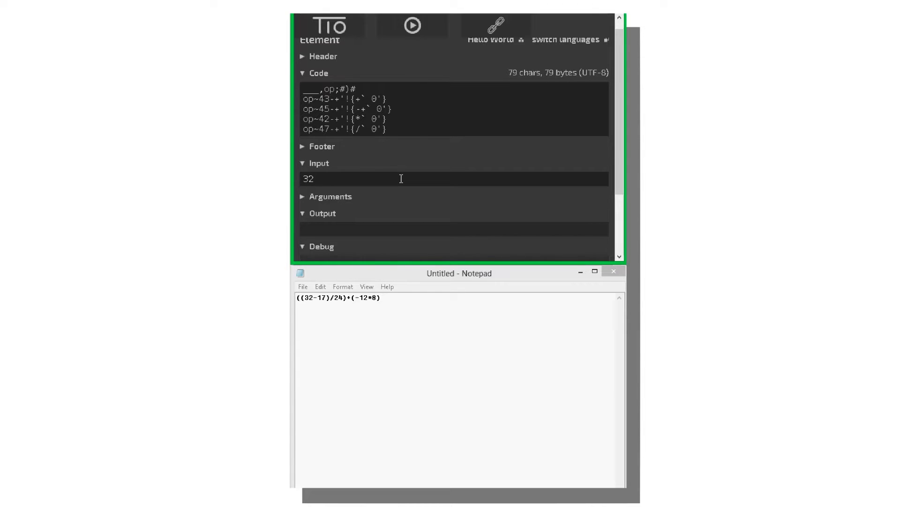
Compute 32-17 with operand 17, then enter the 15/24 result 0.625 as the next operand
type("17")
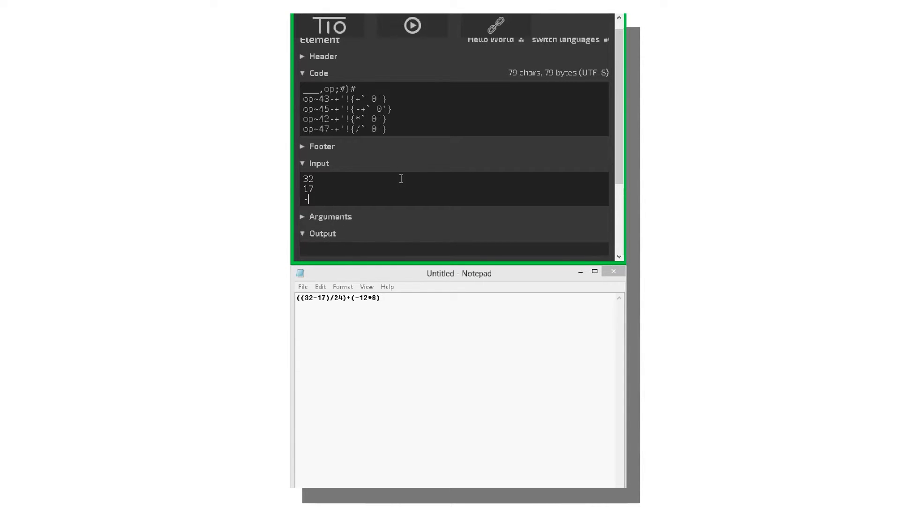
left_click(414, 26)
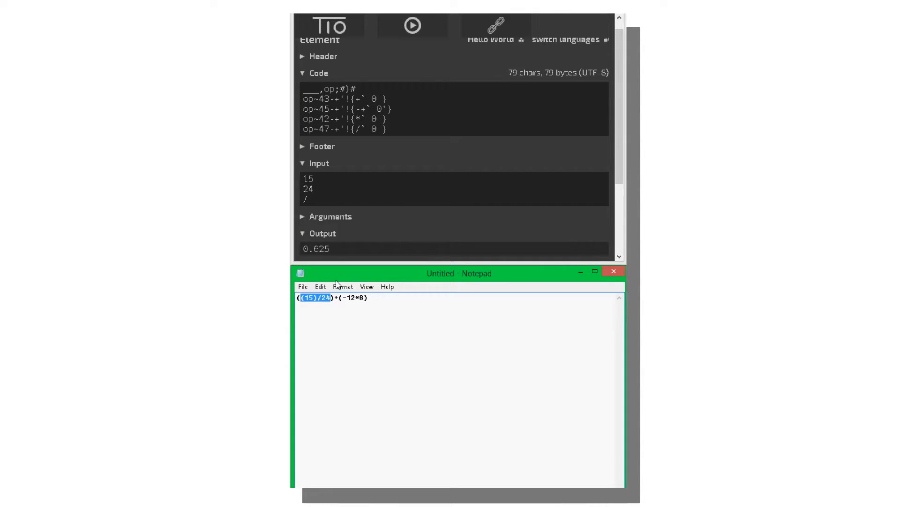
type("0.625")
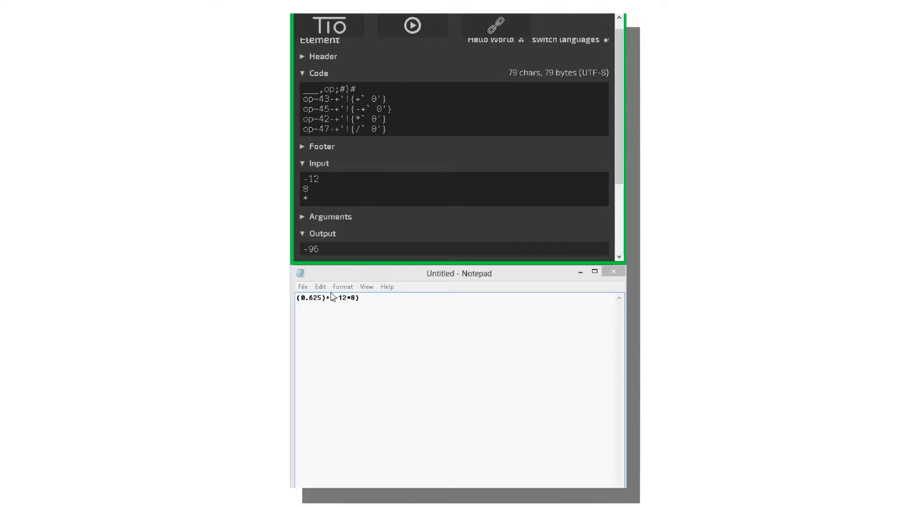
Mark the -12*8 part, enter its value -96 and the + operator for the final addition
left_click_drag(333, 298, 358, 298)
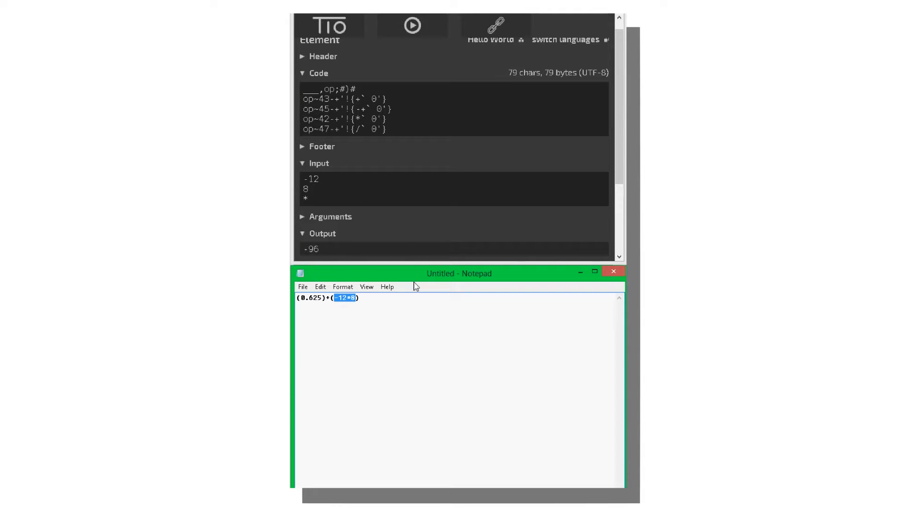
type("-96")
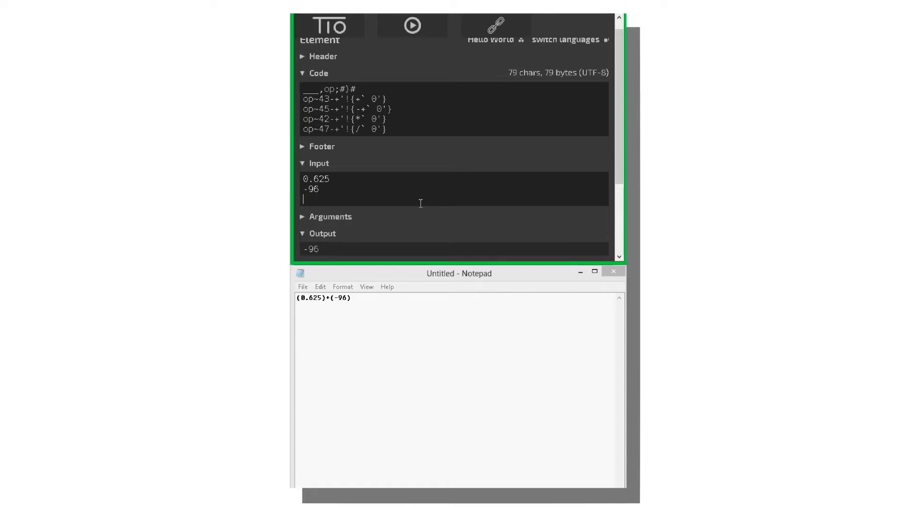
type("+")
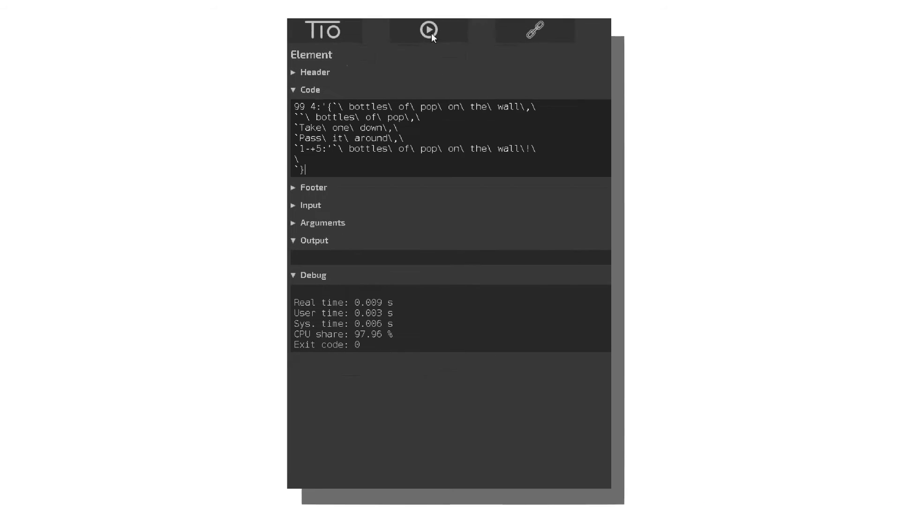
Run the 99 bottles program and review several printed verses in the Output pane
left_click(430, 30)
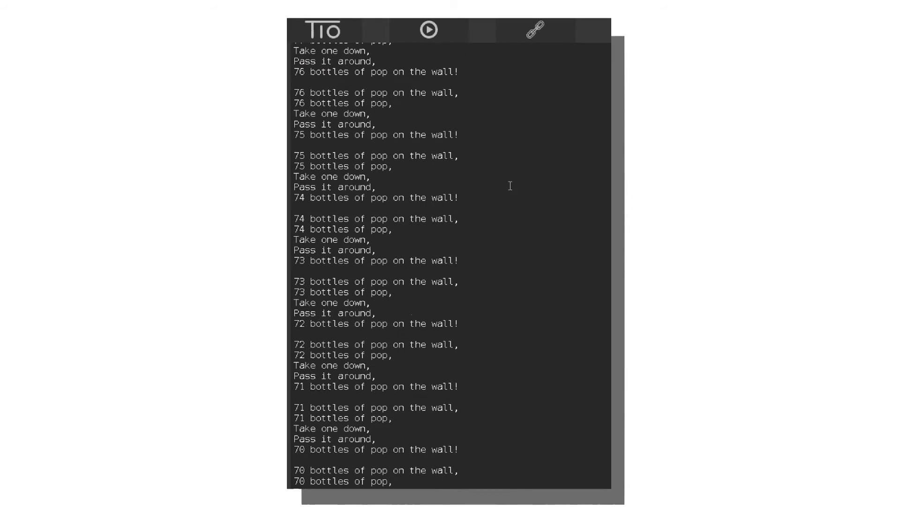
left_click_drag(379, 124, 457, 224)
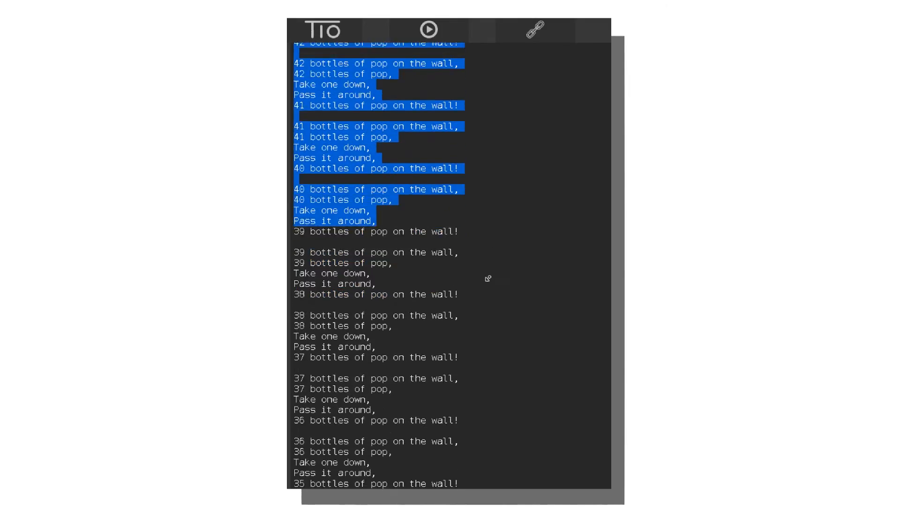
scroll("down", 3)
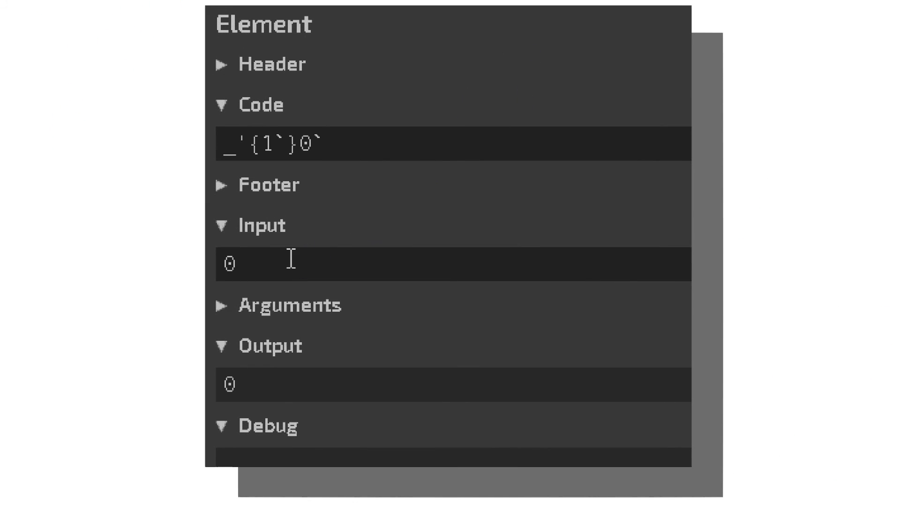
Replace the truth machine's input 0 with 1
type("1")
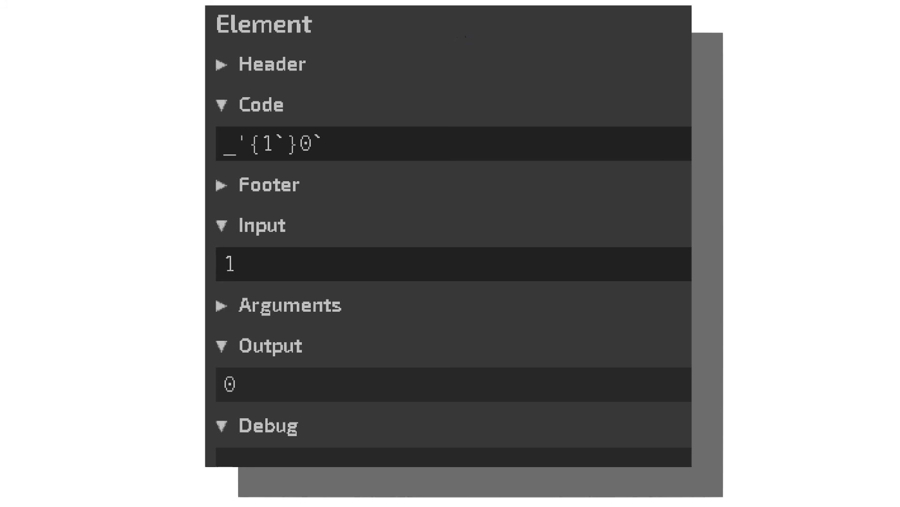